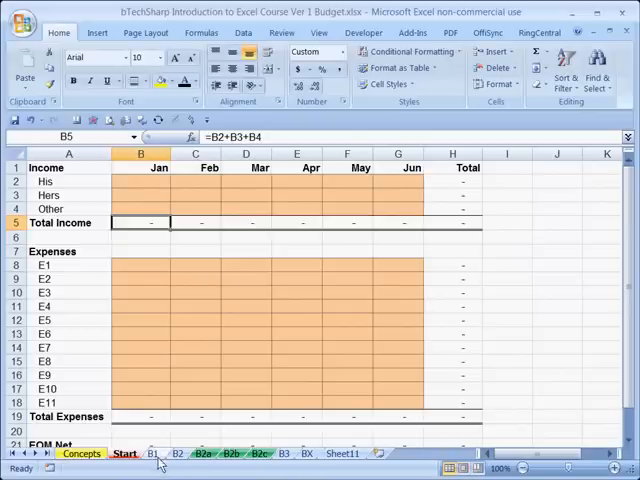
mouse_move(170, 460)
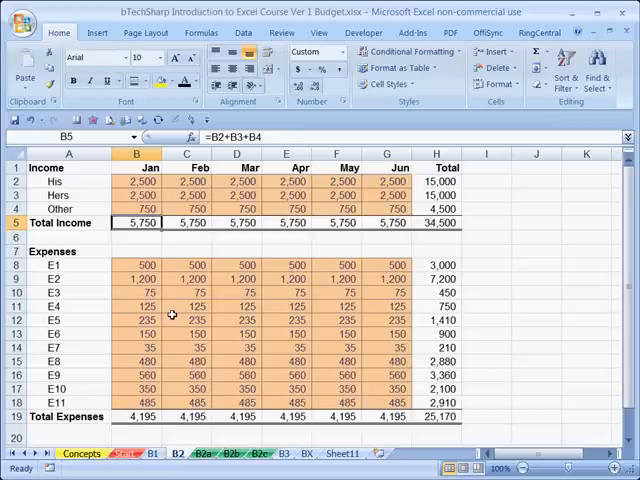
mouse_move(324, 208)
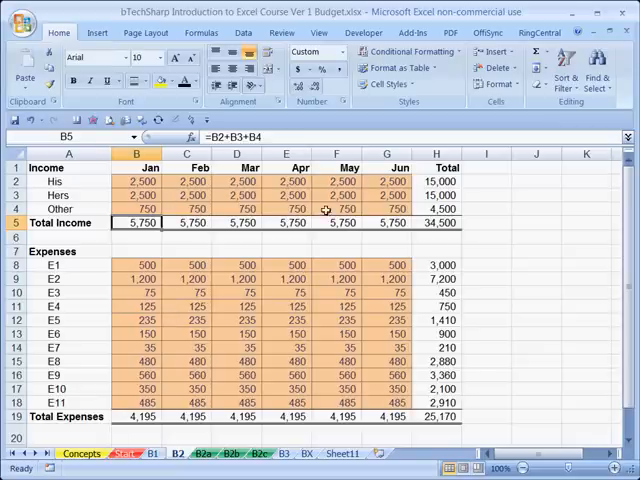
mouse_move(320, 300)
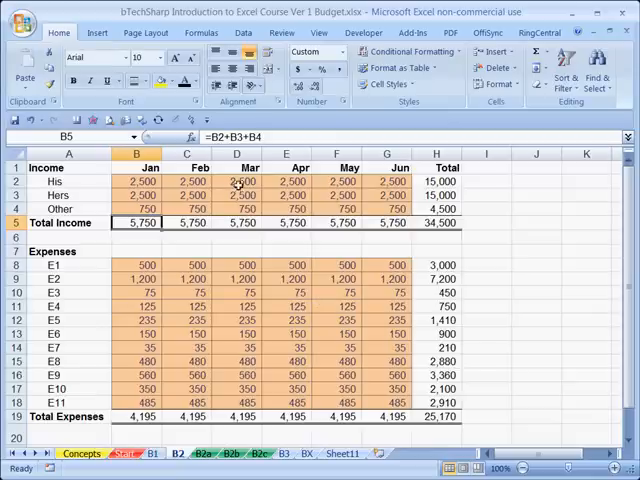
Enter 0 for His March income in D2, then review the March totals, EOM Net and His total formulas.
left_click(236, 180)
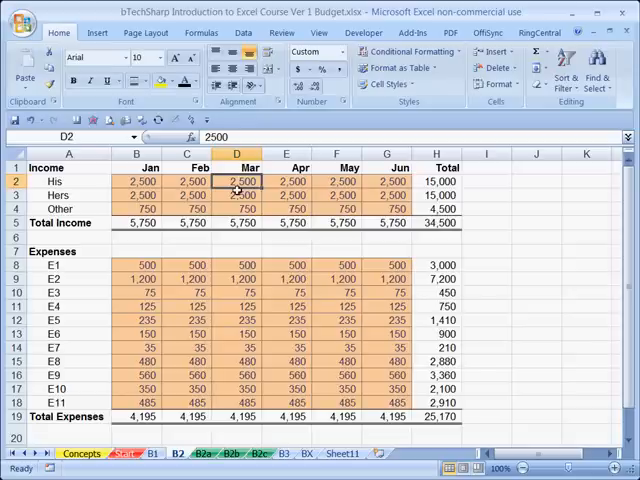
type("0")
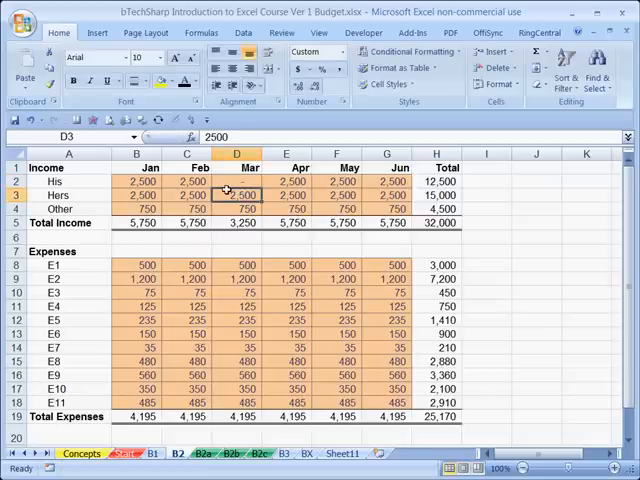
left_click(236, 222)
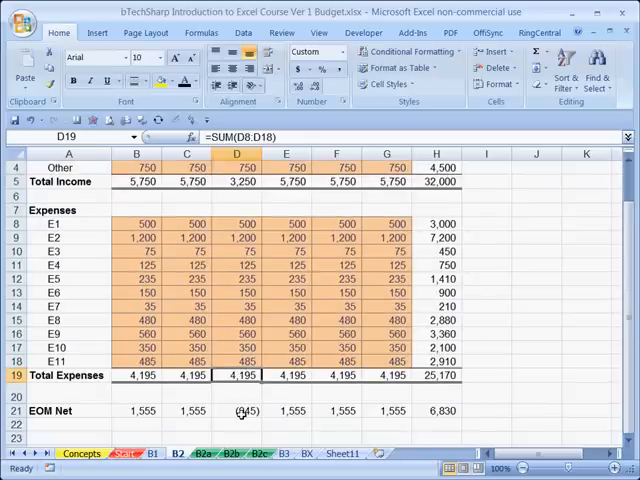
left_click(236, 410)
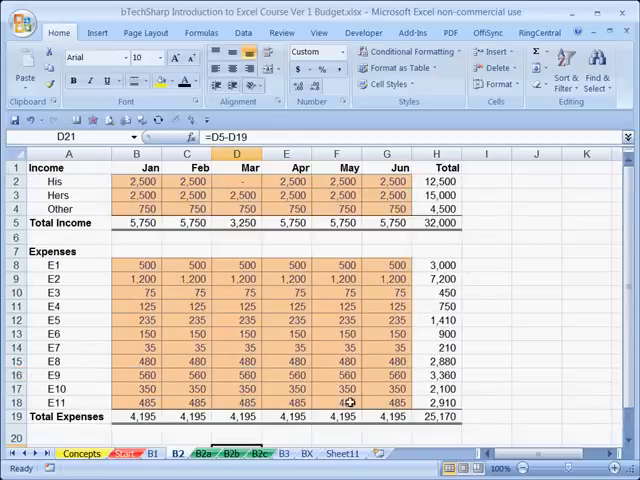
left_click(436, 180)
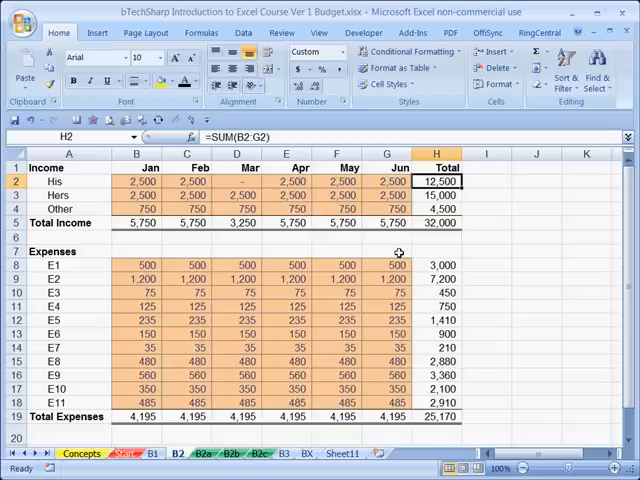
Enter 1650 as April's Other income in E4.
left_click(286, 208)
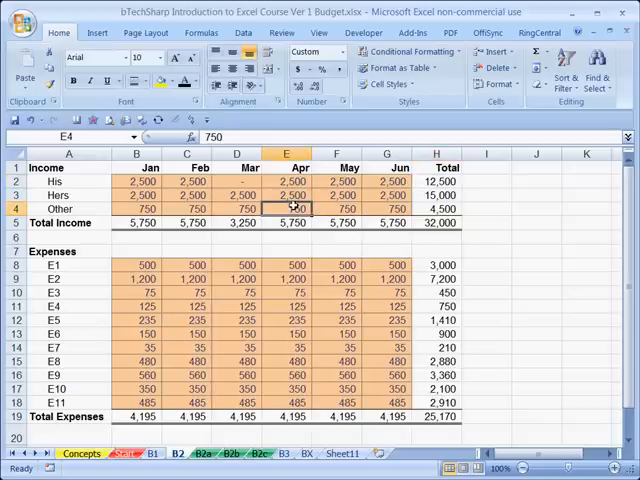
type("16")
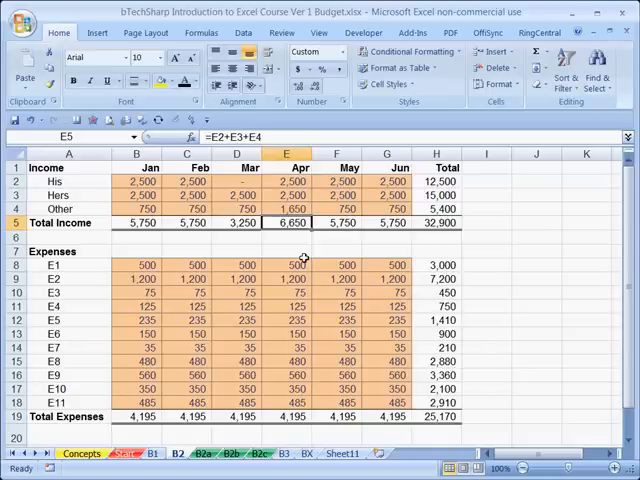
mouse_move(292, 360)
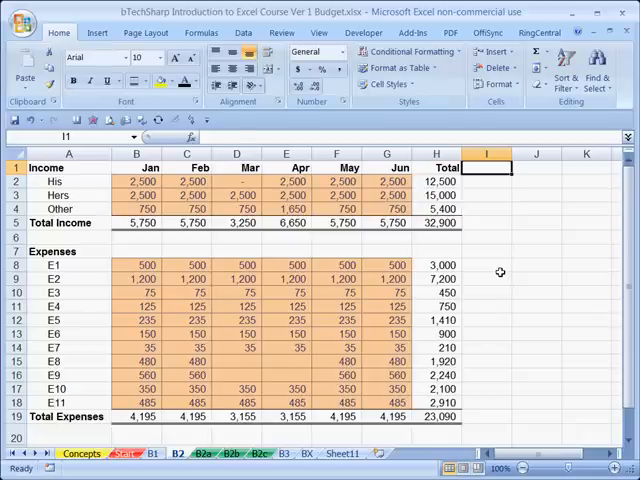
left_click(198, 452)
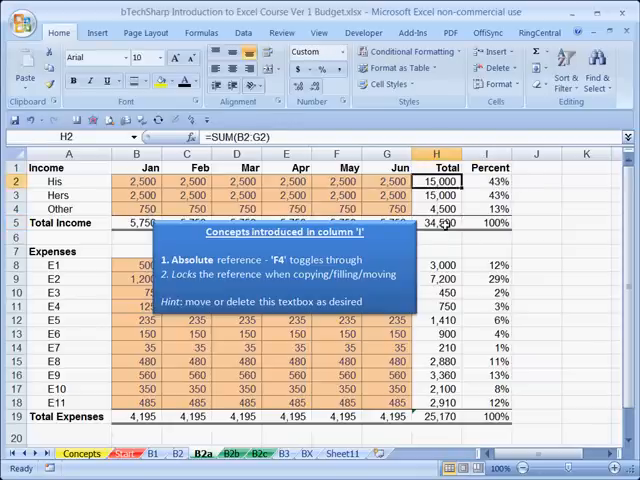
left_click(434, 222)
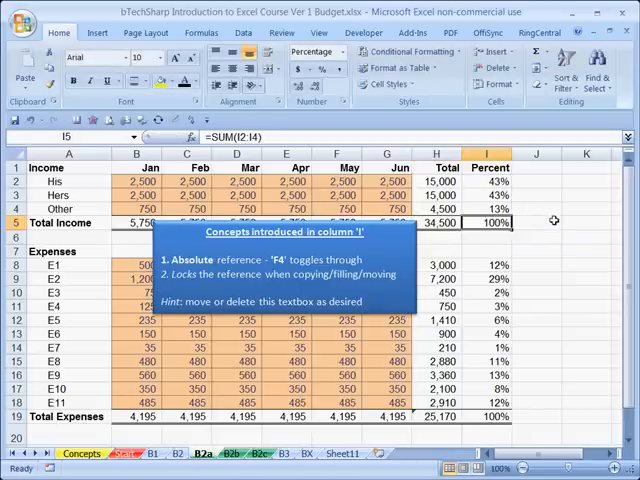
mouse_move(184, 468)
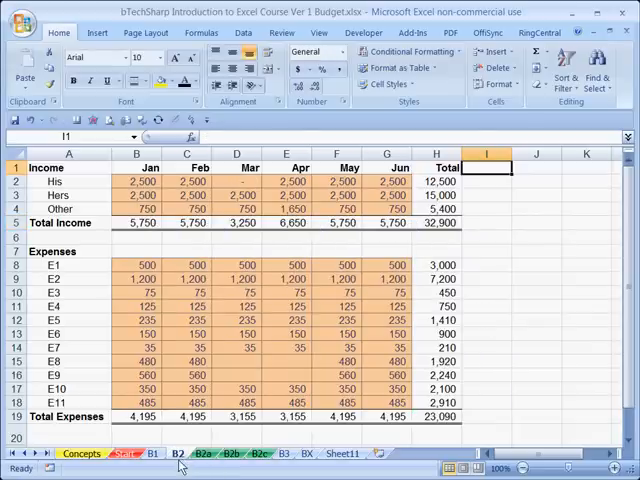
Label I1 'Percent' and enter =H2/H5 in I2 for His share of total income (0.379939).
type("Percent")
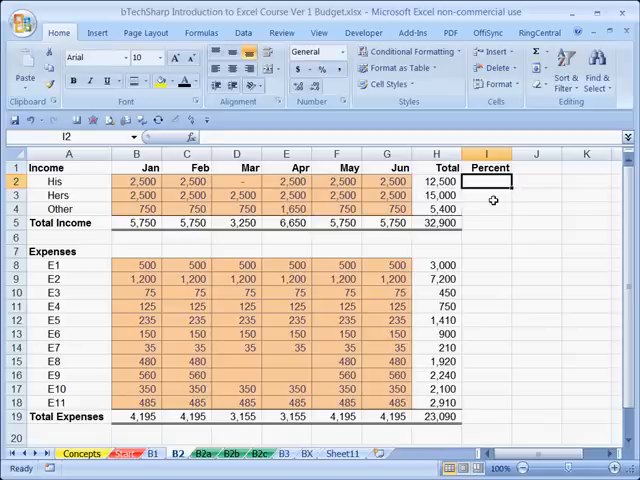
type("=")
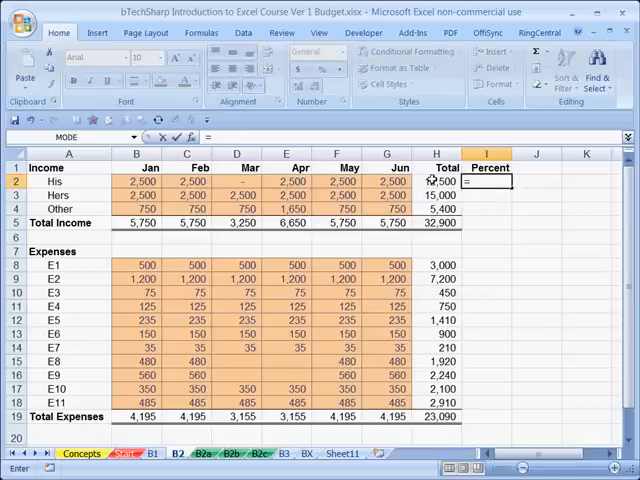
left_click(436, 180)
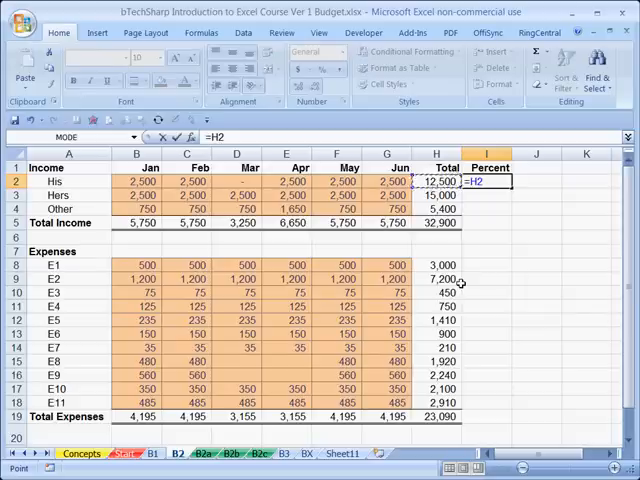
type("/")
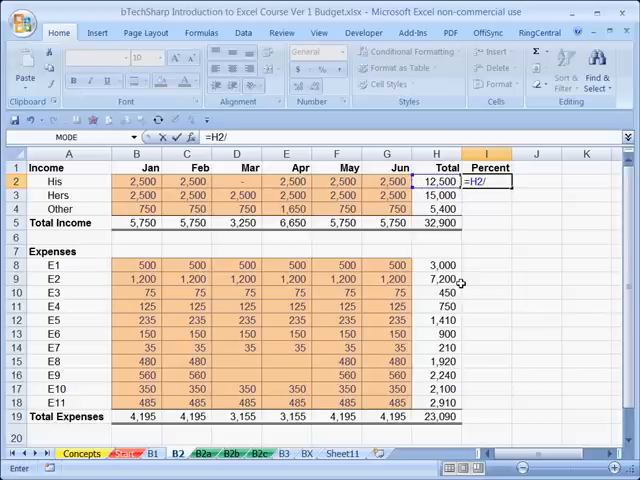
left_click(436, 222)
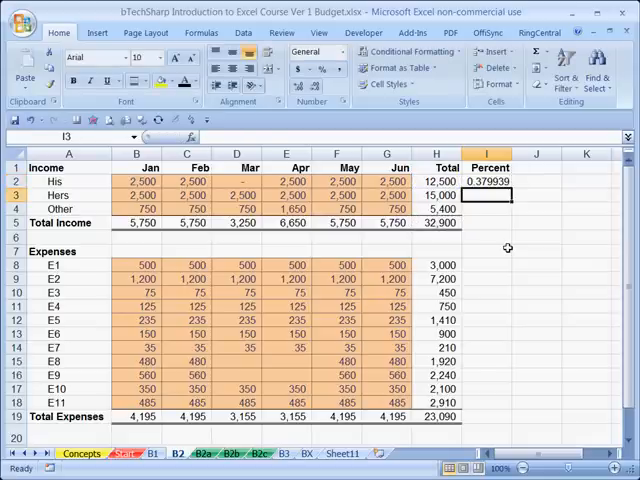
Copy the =H2/H5 formula from I2 down to I3, producing #DIV/0! for Hers, and inspect its references.
left_click(488, 180)
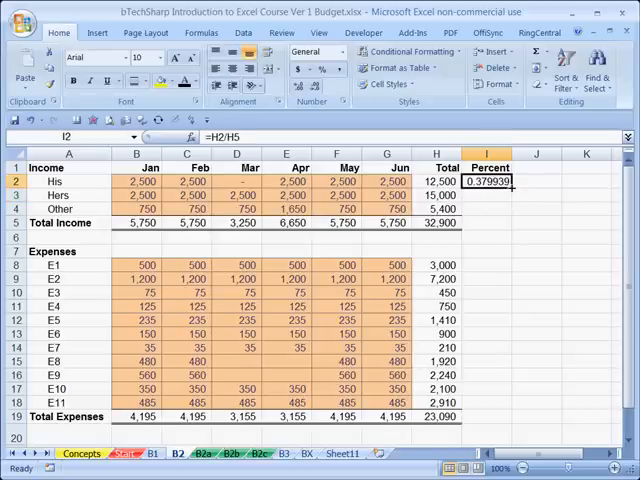
mouse_move(512, 188)
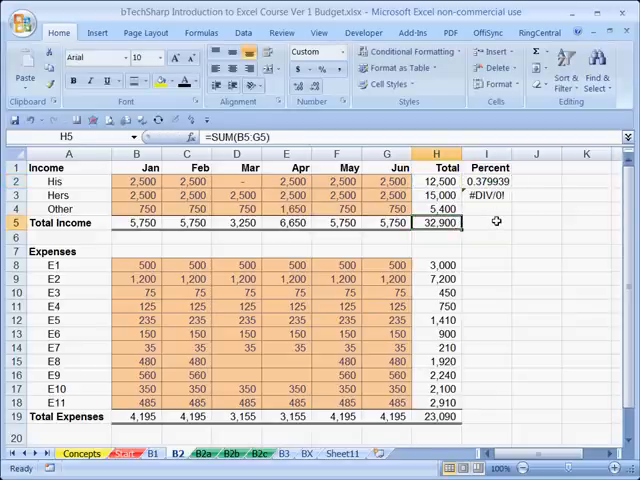
left_click(492, 180)
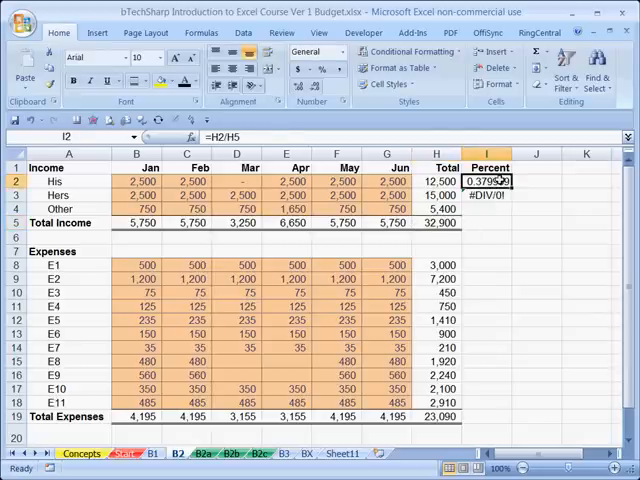
left_click(490, 196)
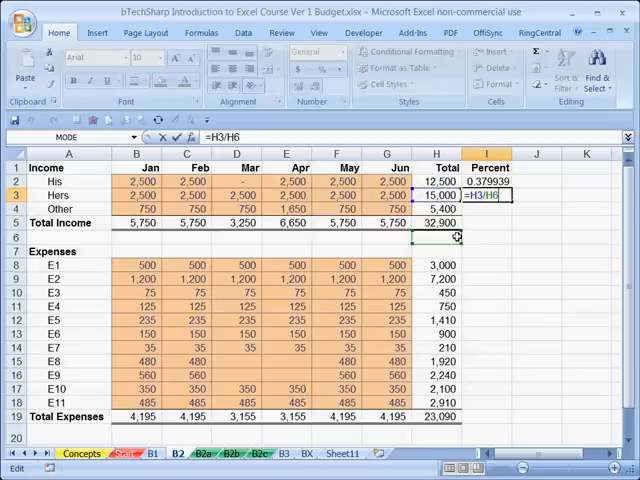
mouse_move(484, 238)
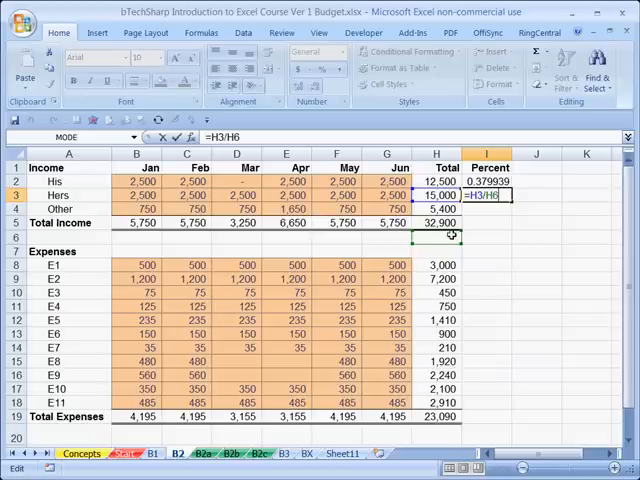
mouse_move(450, 230)
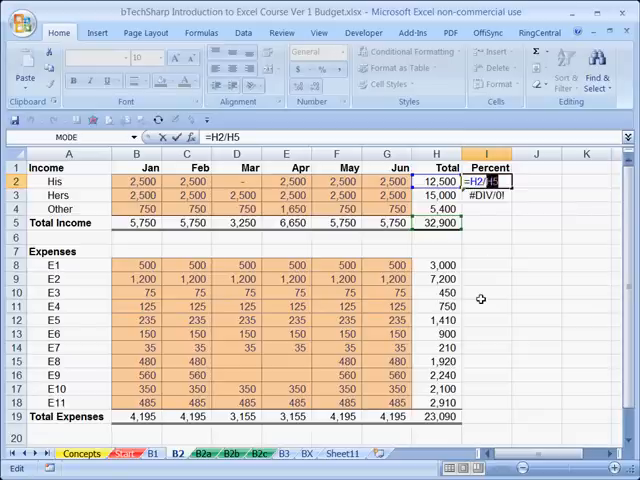
key("f4")
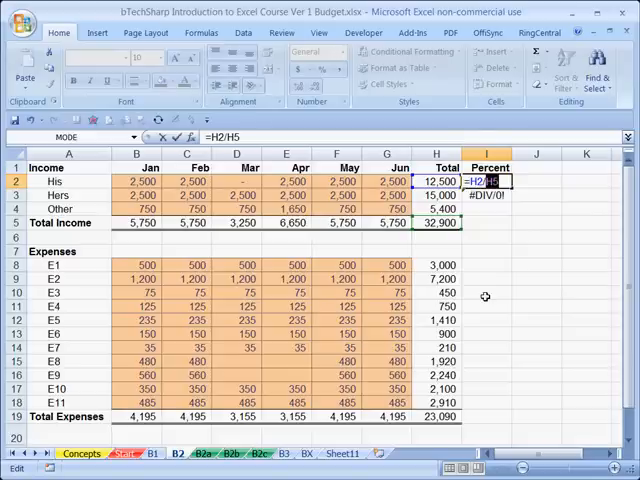
key("f4")
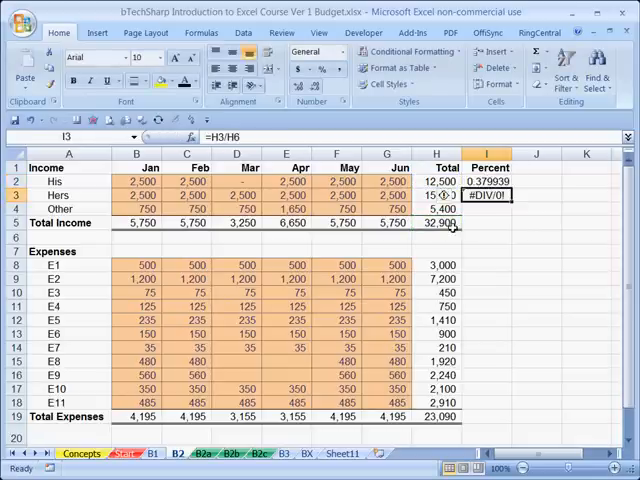
Fill =H2/$H$5 from I2 down to I4, giving shares 0.4237, 0.4237 and 0.1525.
left_click(488, 180)
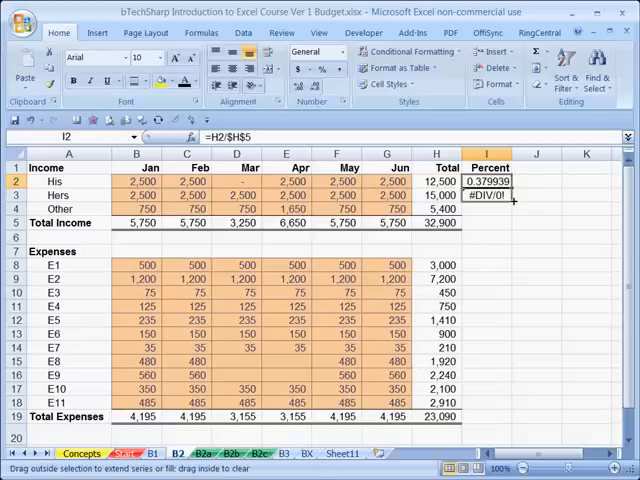
left_click_drag(490, 180, 490, 208)
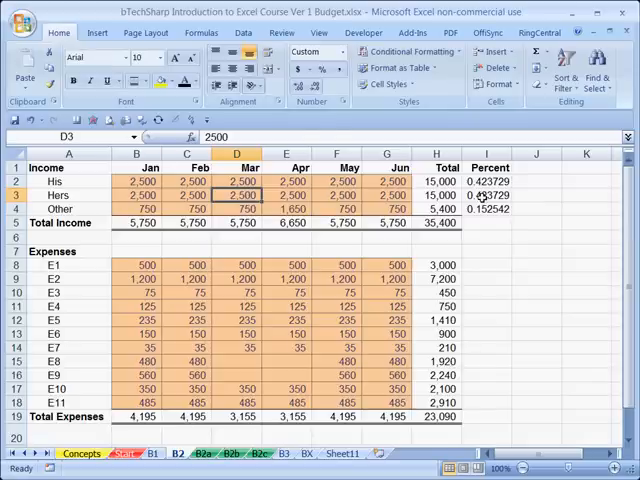
mouse_move(556, 194)
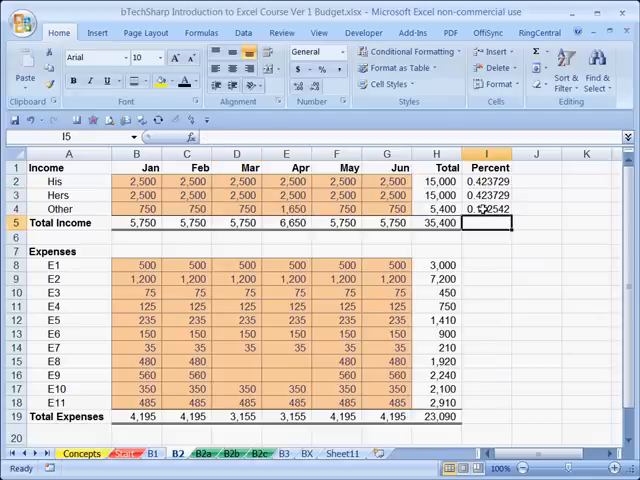
Format I2:I5 as Percent Style (42%, 42%, 15%) and reuse the H5 SUM in I5 to total 100%.
left_click(436, 222)
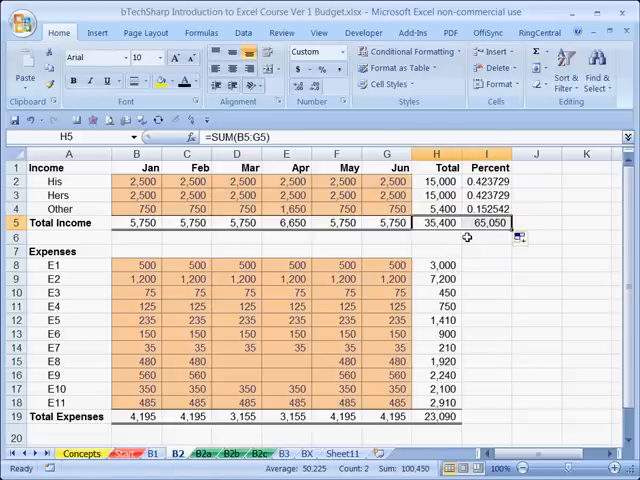
left_click(488, 222)
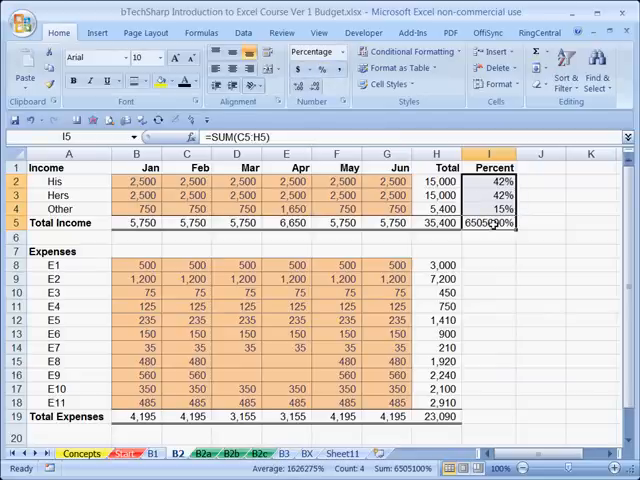
left_click(436, 222)
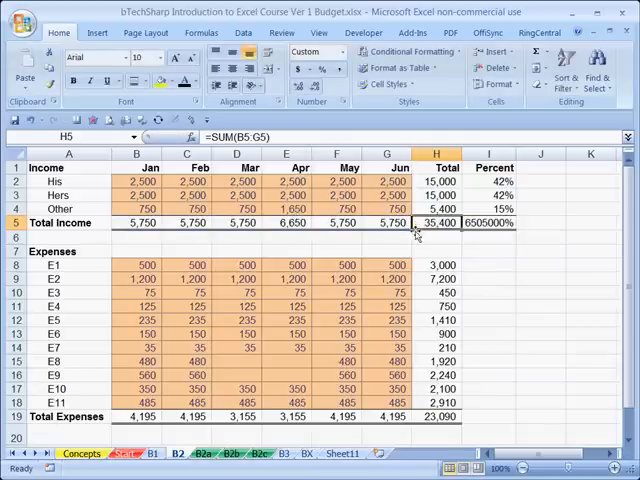
left_click(492, 222)
type("100")
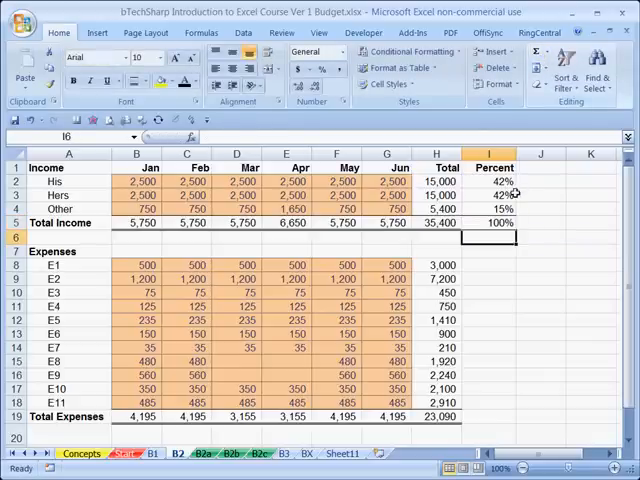
mouse_move(504, 264)
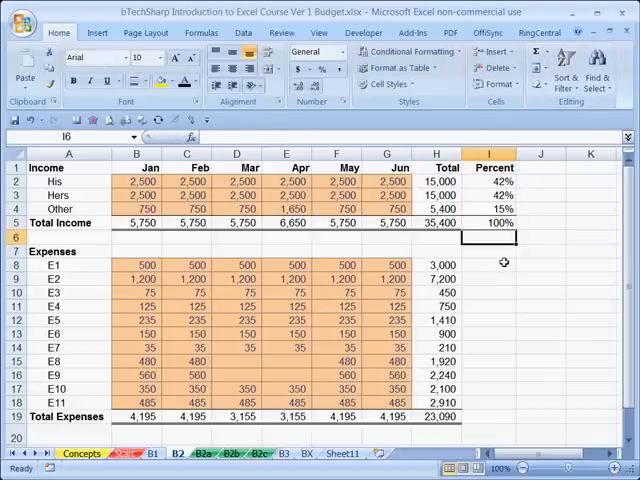
Enter =H8/$H$19 in I8 with the total locked via F4, and fill it down to I18.
left_click(488, 278)
type("=")
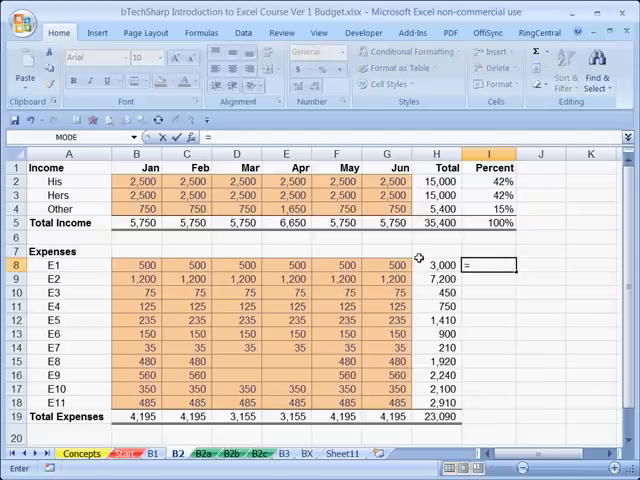
left_click(436, 264)
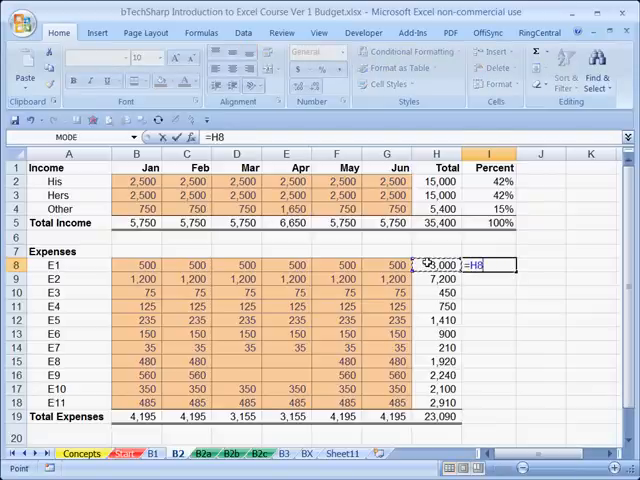
type("/")
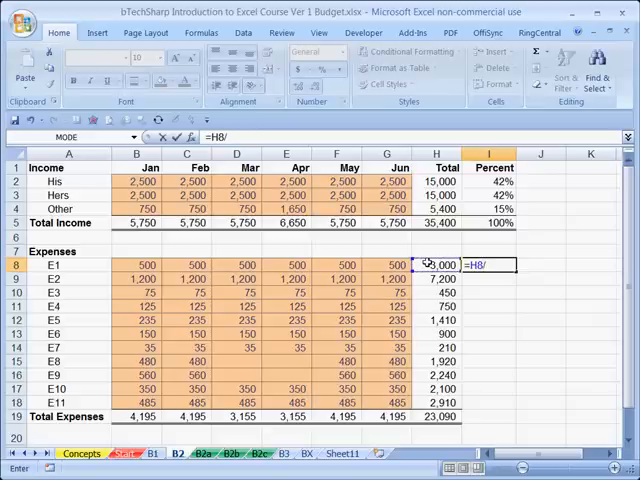
left_click(436, 416)
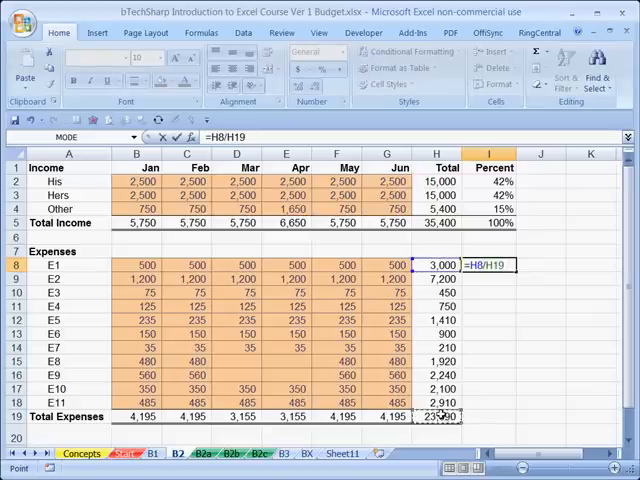
key("f4")
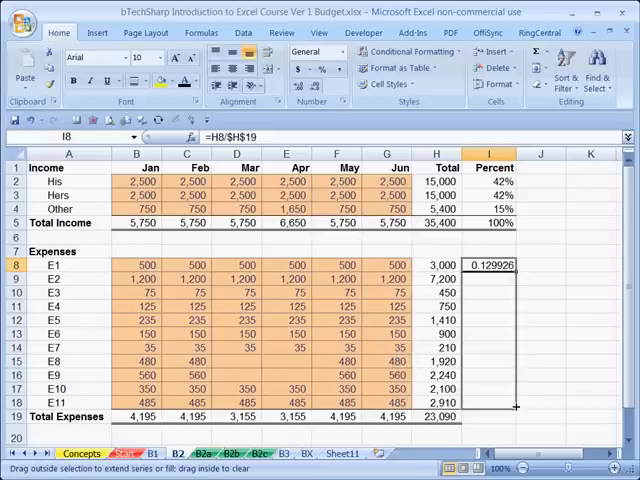
left_click_drag(488, 266, 488, 404)
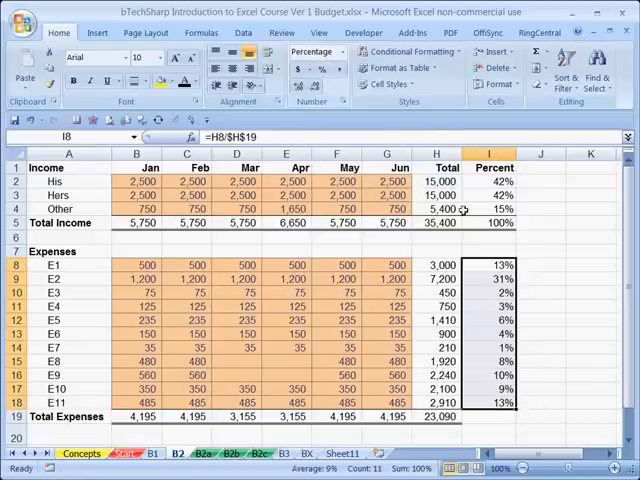
mouse_move(478, 416)
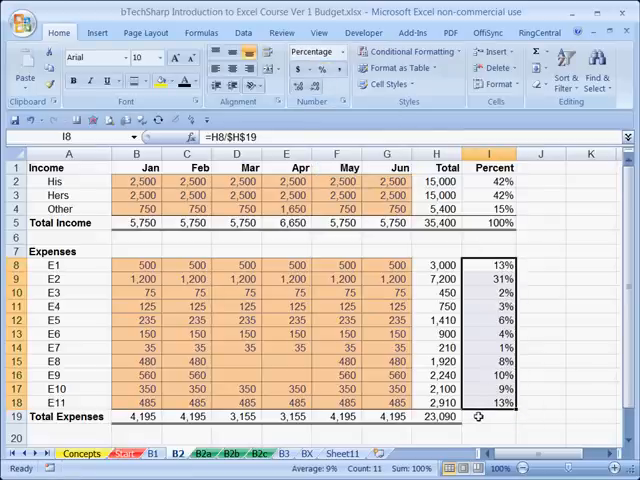
Sum the expense shares with =SUM(I8:I18) in I19 and format it as 100%.
left_click(434, 416)
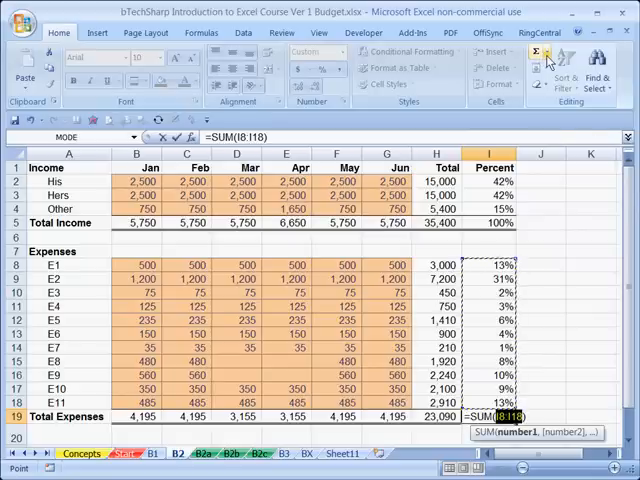
mouse_move(540, 52)
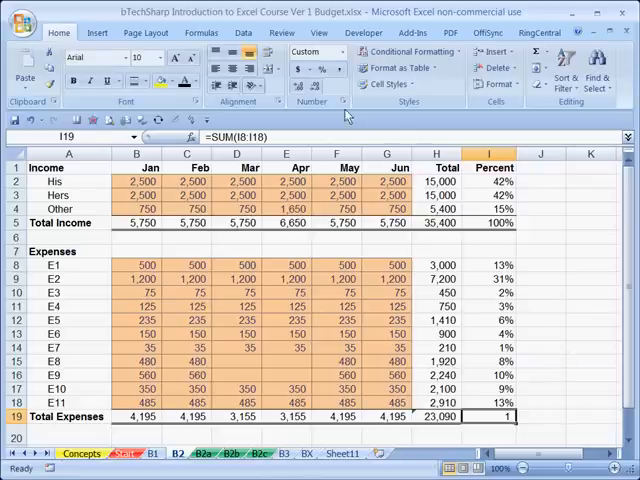
left_click(322, 68)
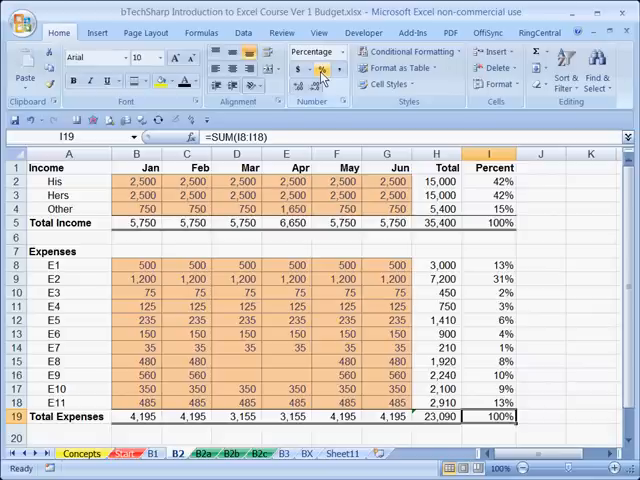